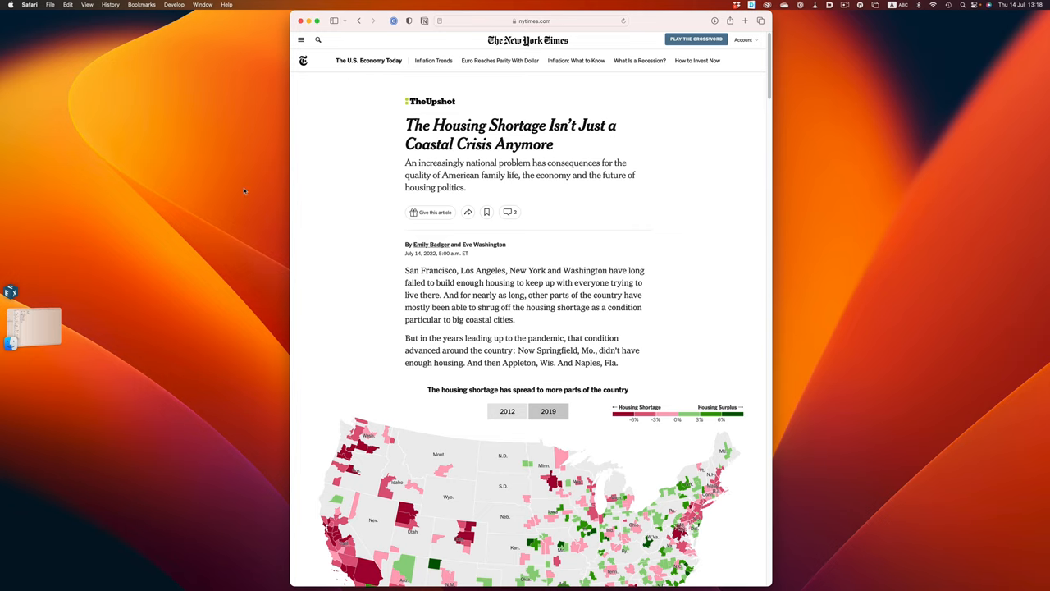
# - Shift-click The Verge into the NYT stage so both Safari windows sit side by side
pyautogui.click(50, 5)
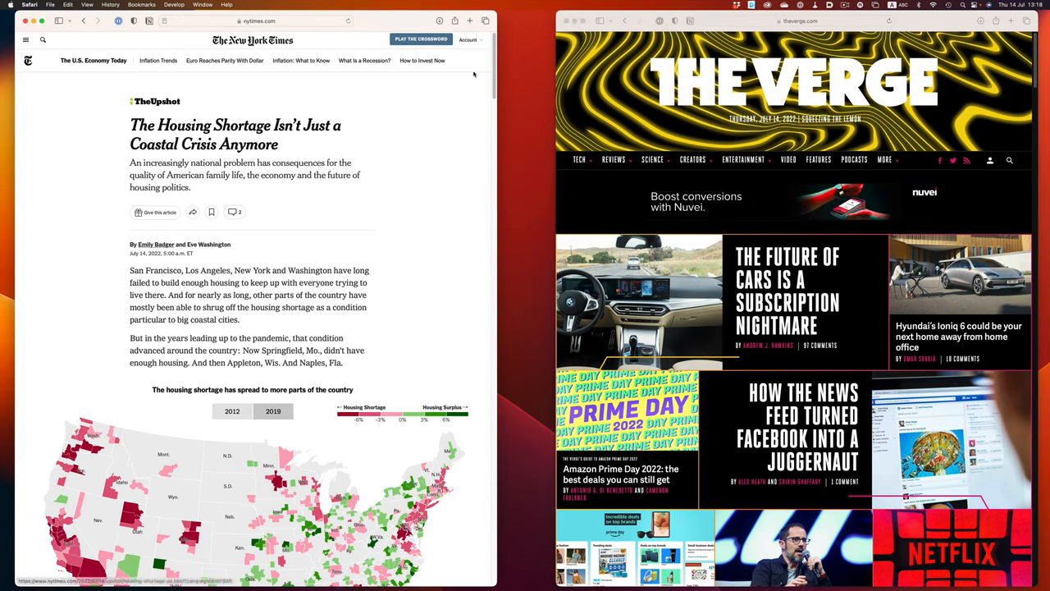
pyautogui.moveTo(502, 76)
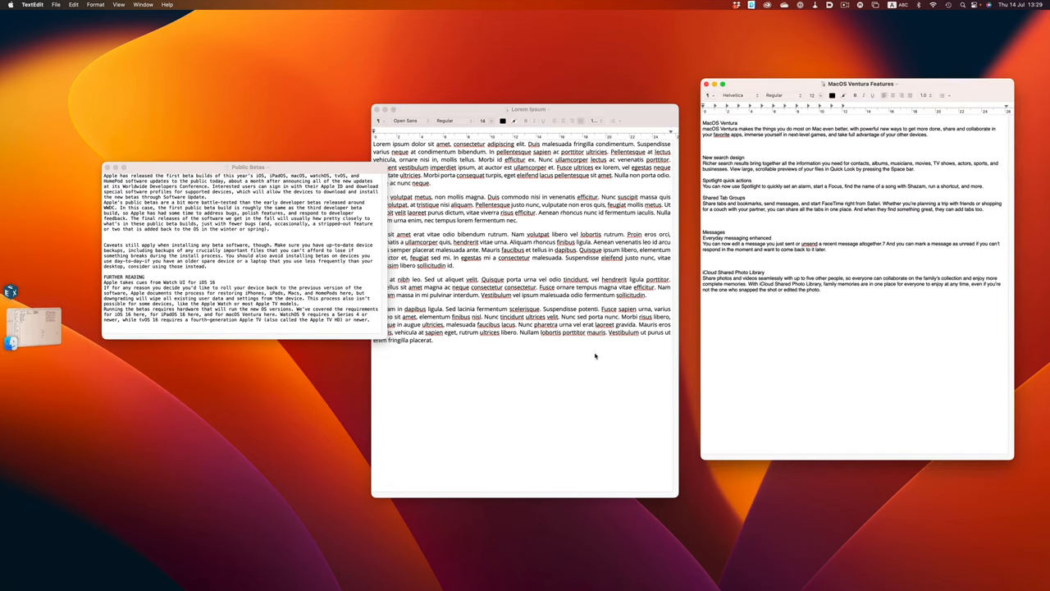
# - Switch from the three TextEdit documents to the Photoshop stage with the pizza photo
pyautogui.click(238, 165)
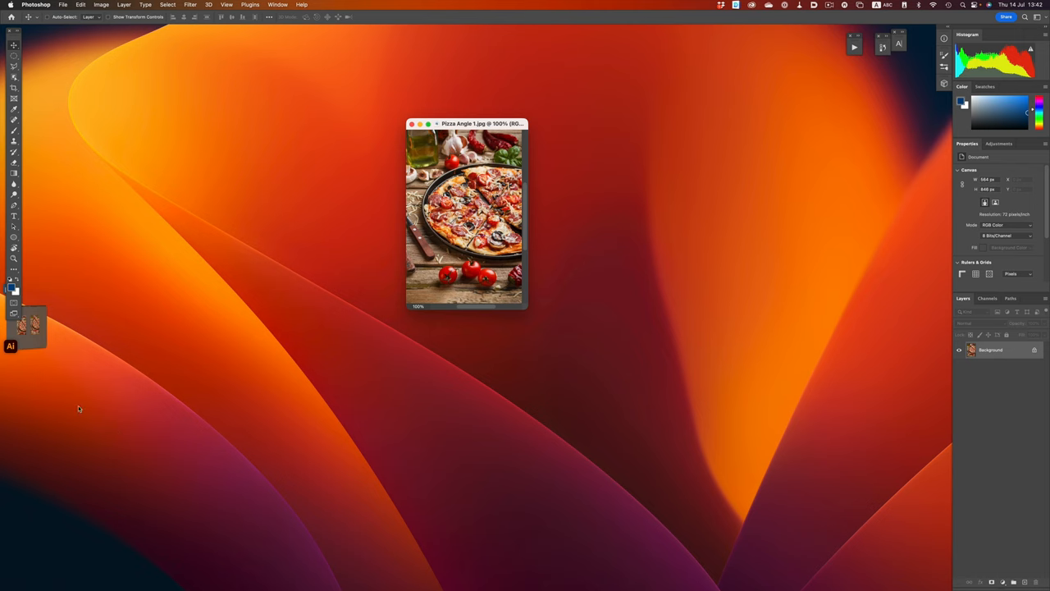
# - Open Pizza Angle 1.jpg from 2TB SSD > Stage Manager > Resources > Project > Images
pyautogui.click(31, 324)
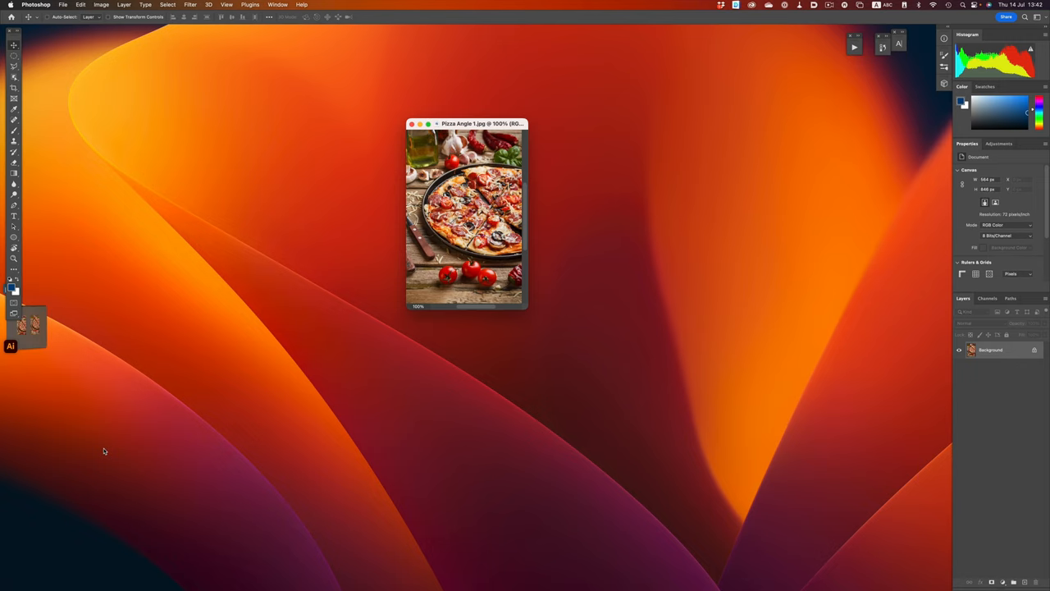
pyautogui.moveTo(667, 331)
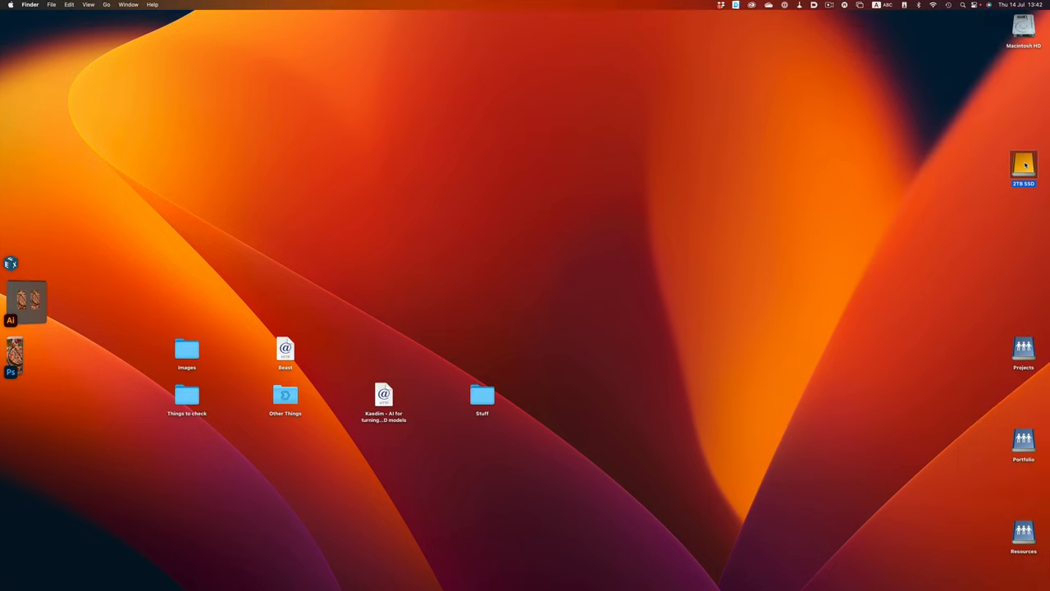
pyautogui.doubleClick(1023, 164)
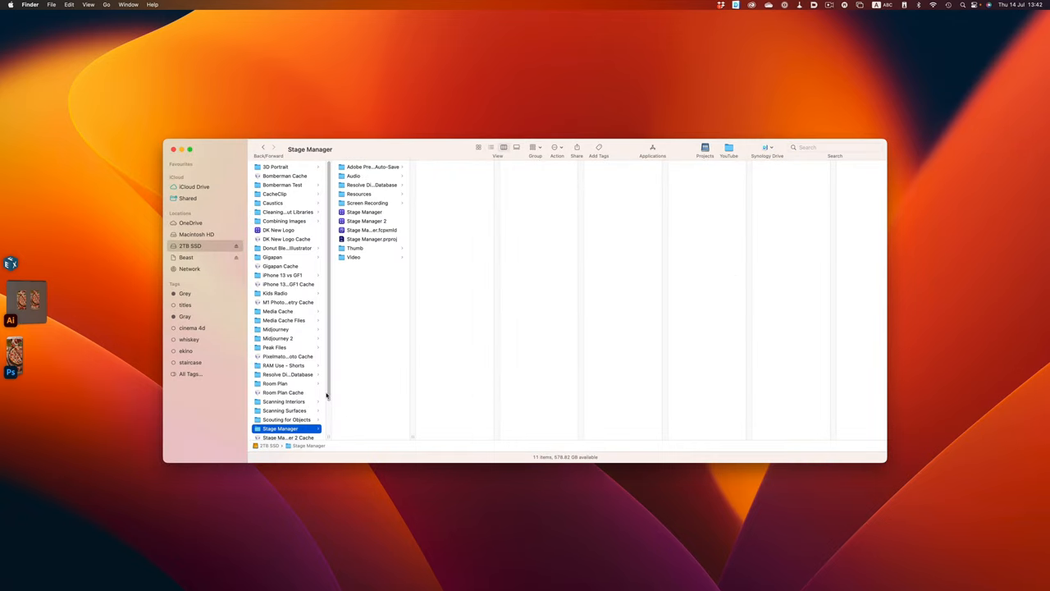
pyautogui.click(359, 194)
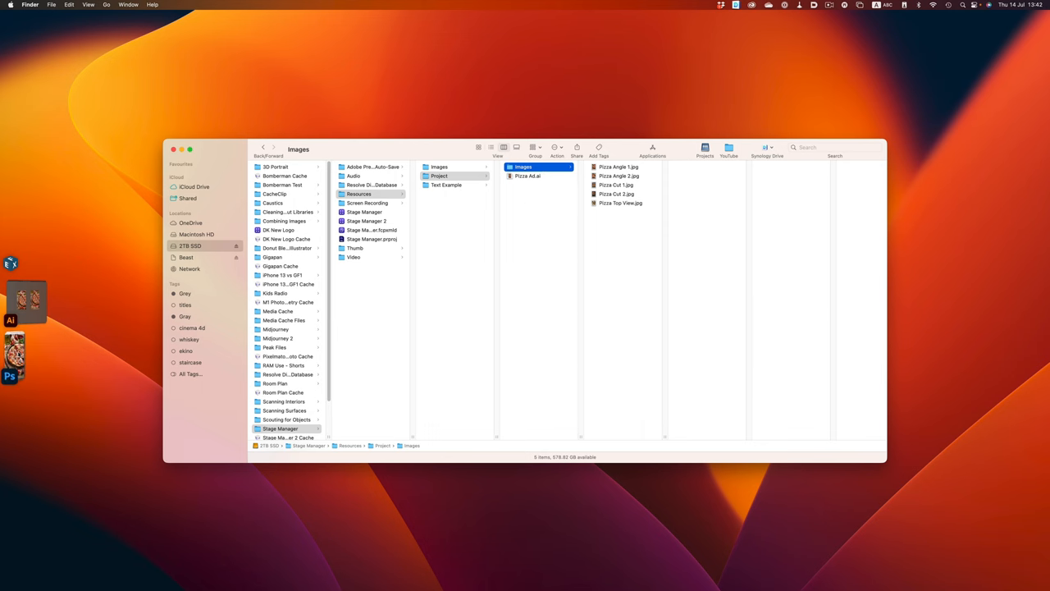
pyautogui.doubleClick(619, 167)
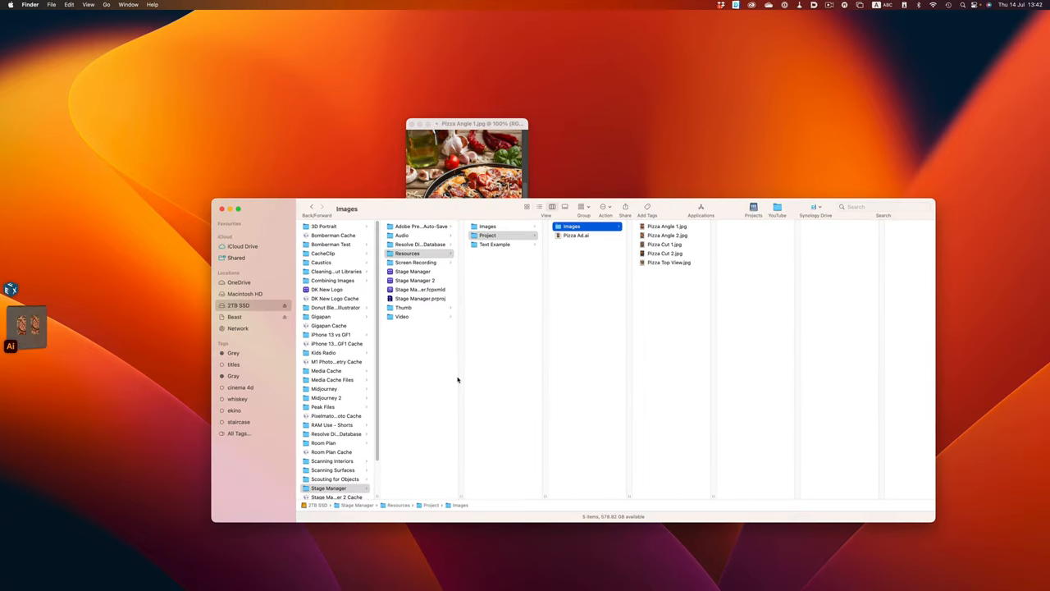
pyautogui.moveTo(673, 246)
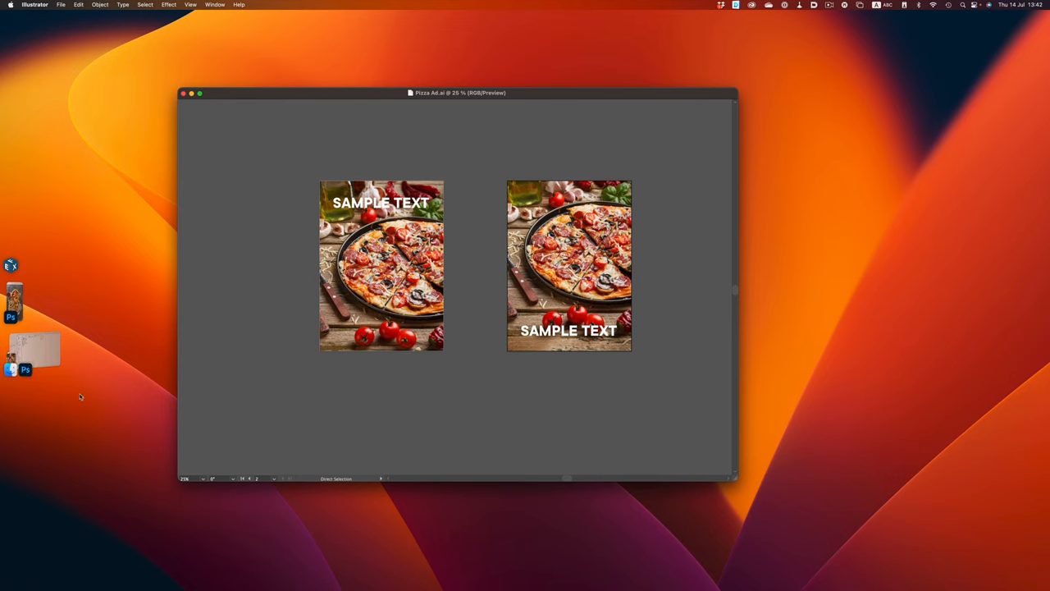
pyautogui.moveTo(119, 294)
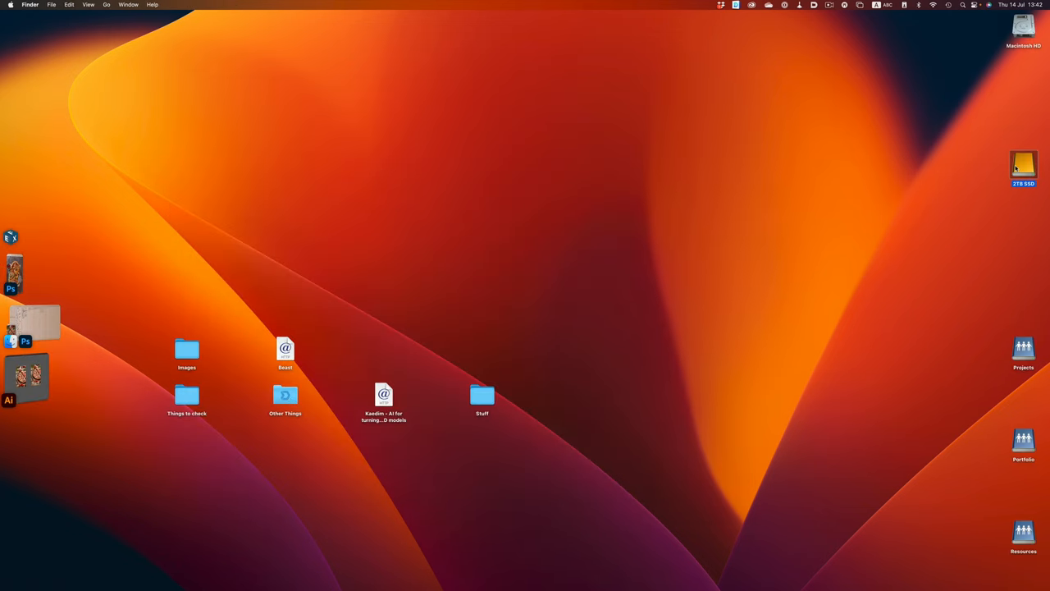
# - Open Pizza Ad.ai from the Project folder and group the Photoshop pizza image into its stage
pyautogui.doubleClick(1023, 164)
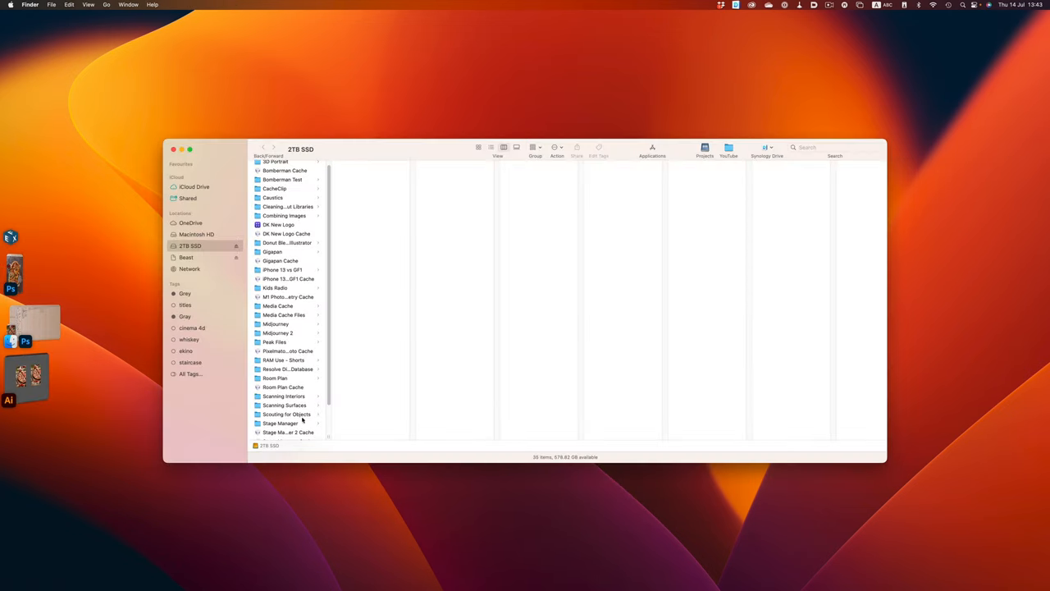
pyautogui.click(281, 423)
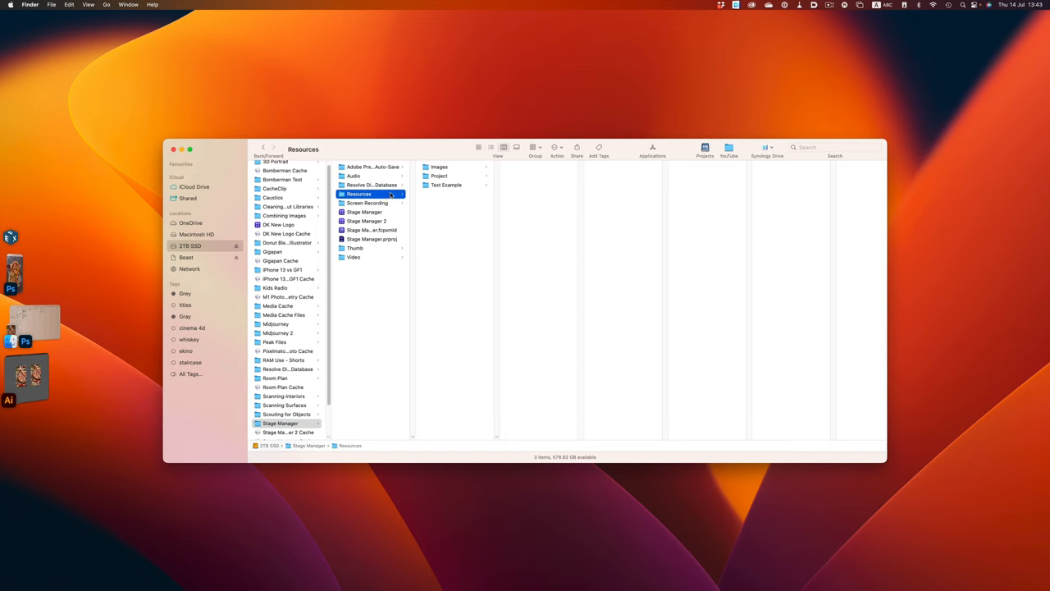
pyautogui.click(439, 175)
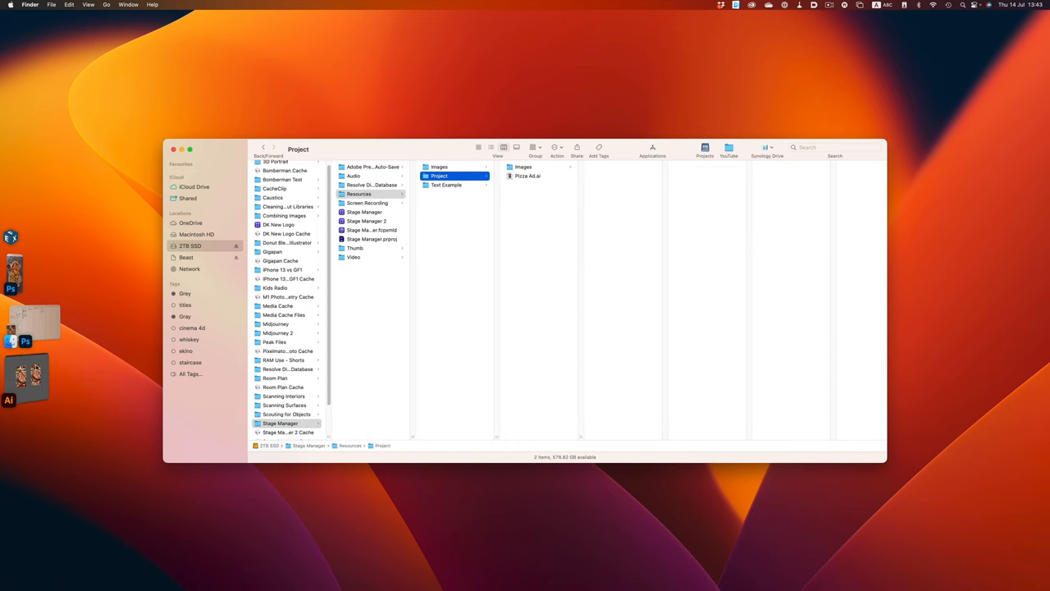
pyautogui.doubleClick(527, 175)
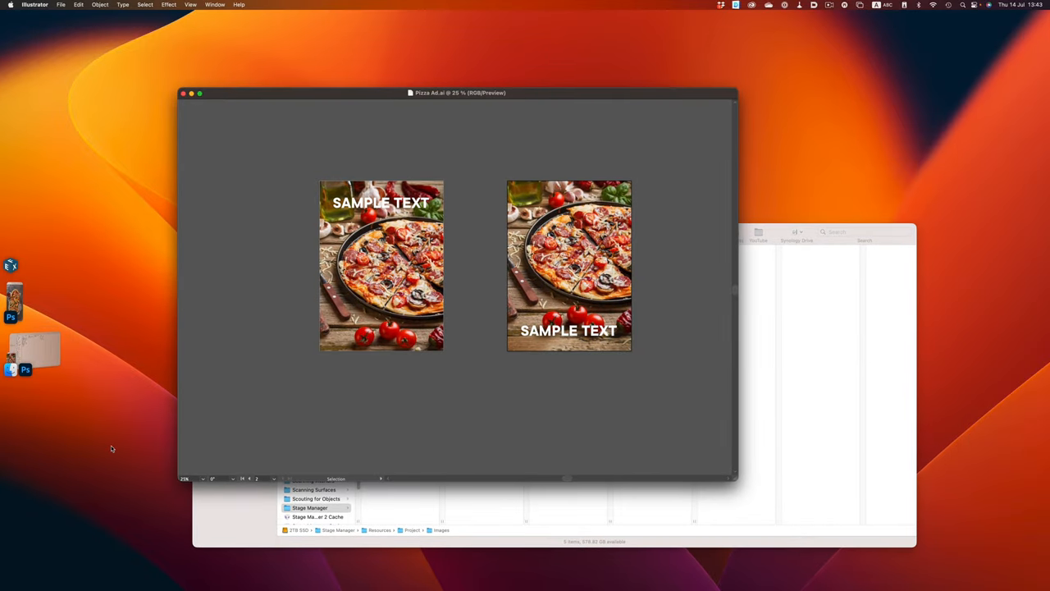
pyautogui.click(951, 5)
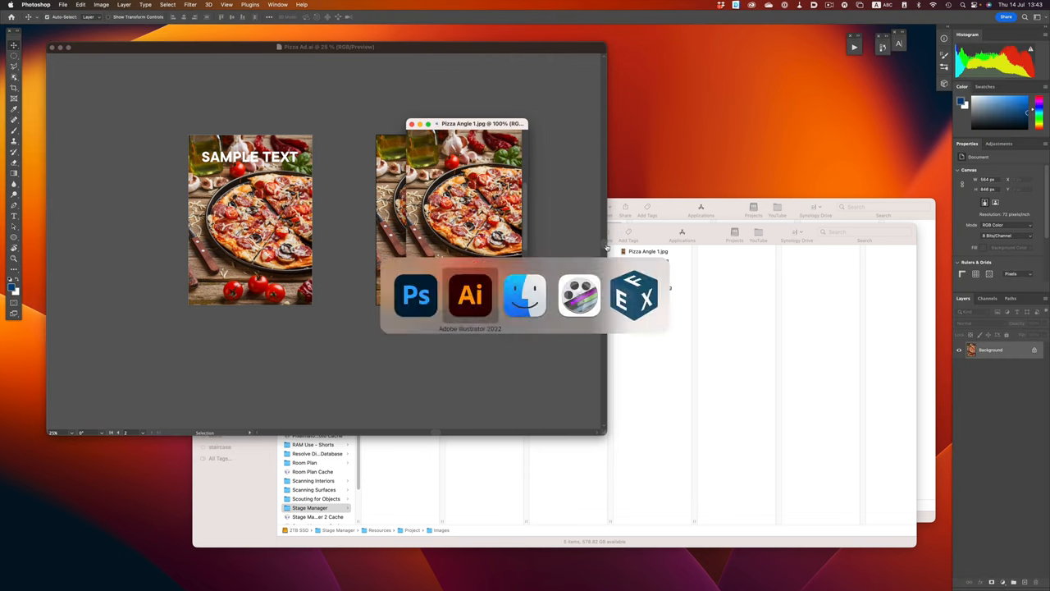
pyautogui.click(469, 295)
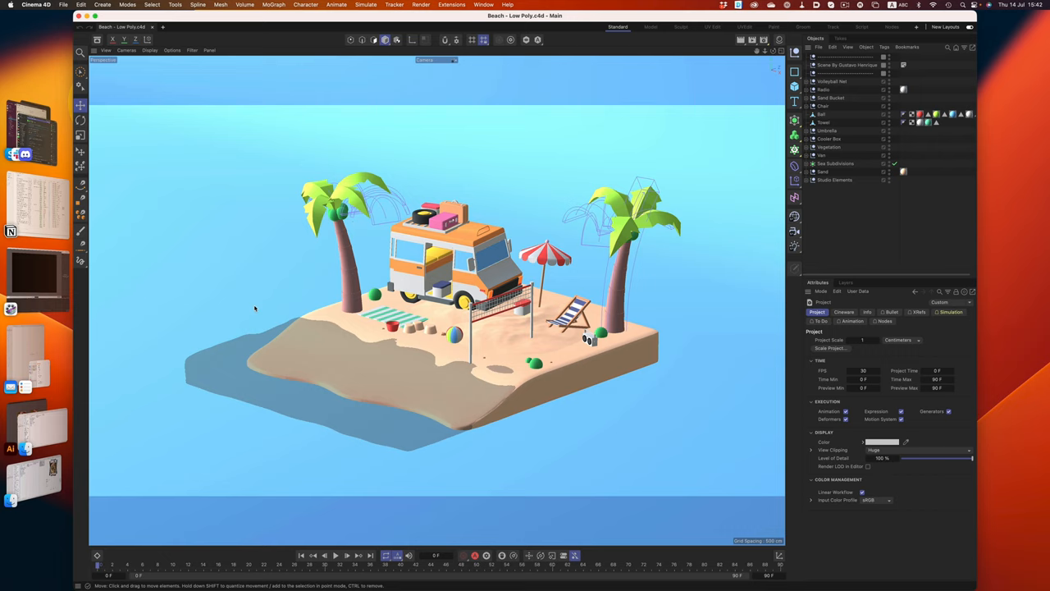
pyautogui.moveTo(189, 295)
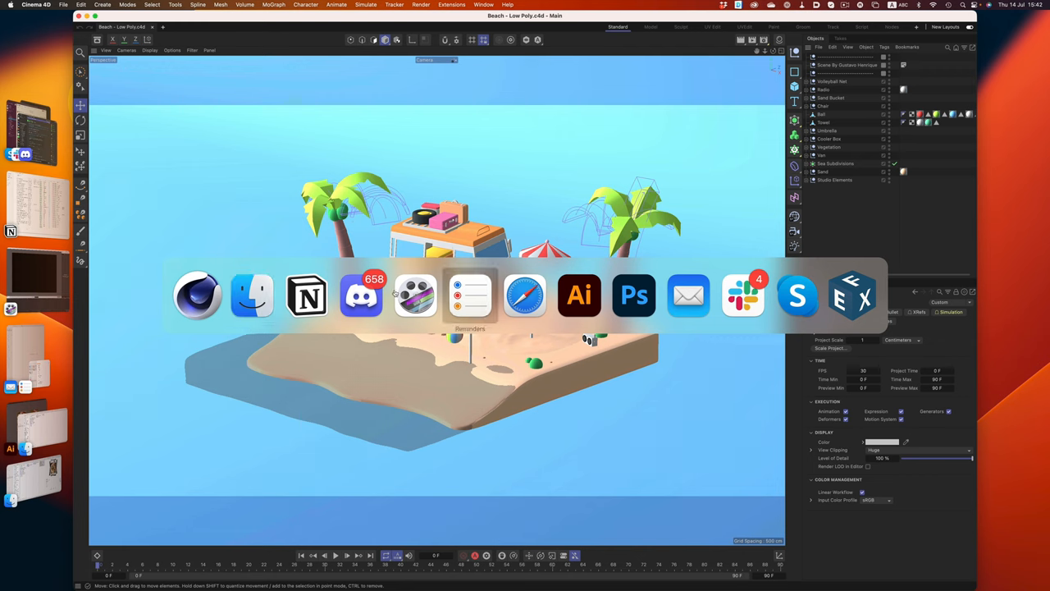
pyautogui.moveTo(415, 295)
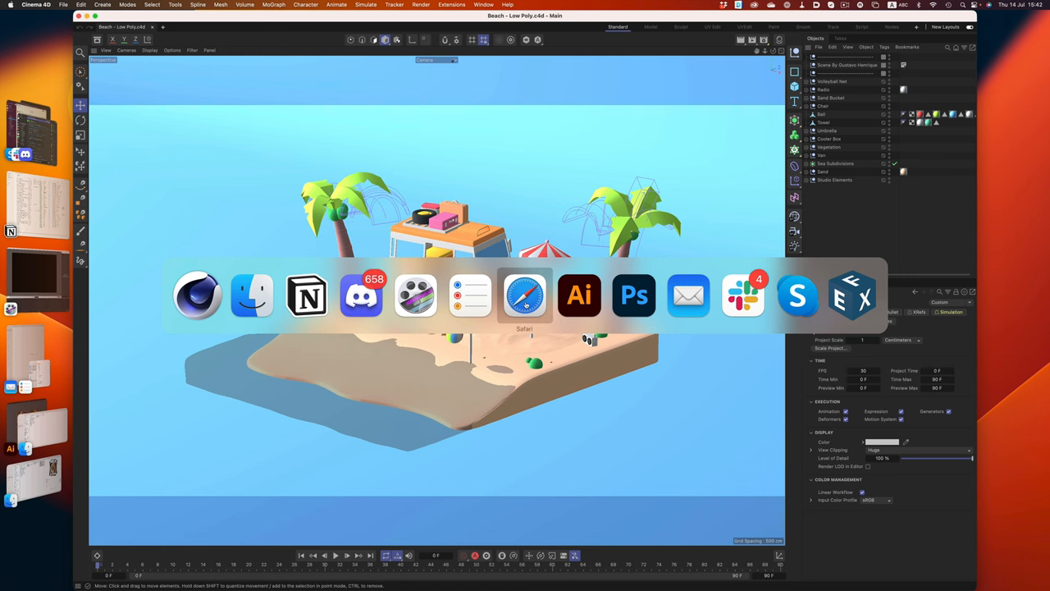
# - Switch from the Beach Low Poly scene to Safari with Command-Tab
pyautogui.click(524, 296)
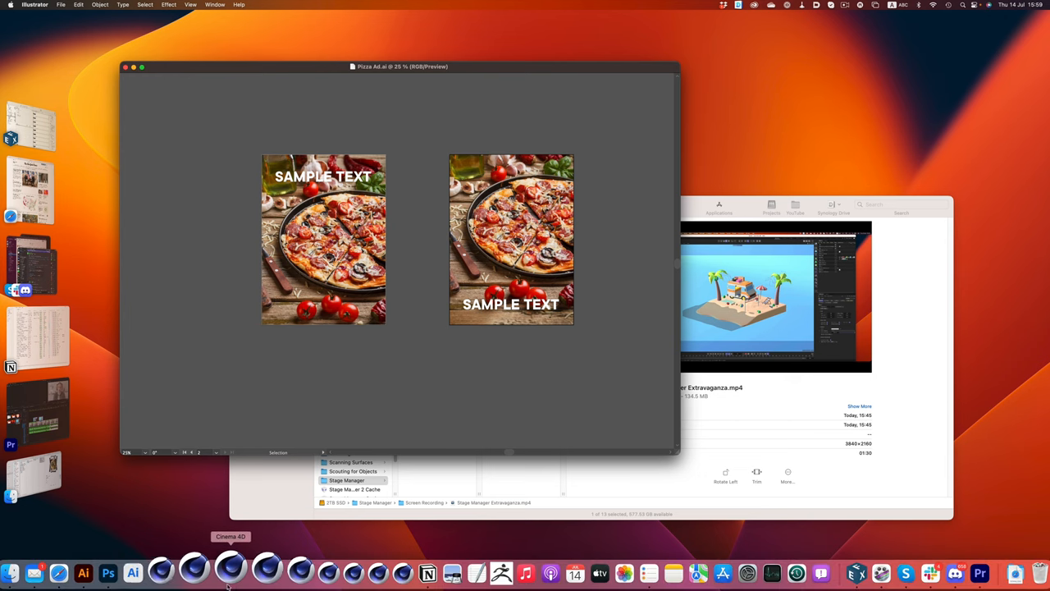
# - Launch Cinema 4D from the Dock, opening an empty Untitled 1 scene
pyautogui.click(230, 569)
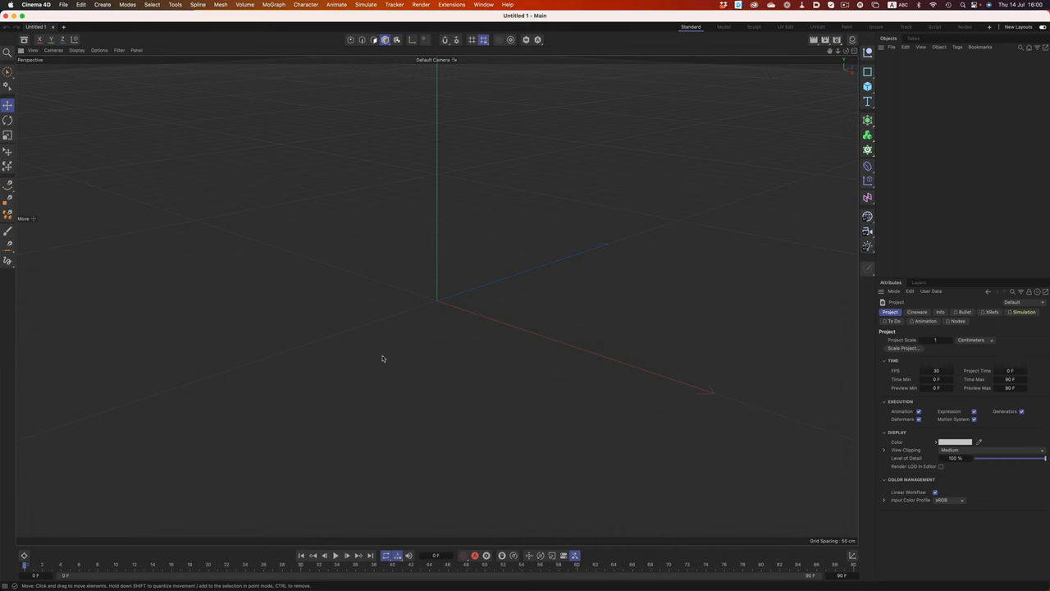
pyautogui.moveTo(303, 369)
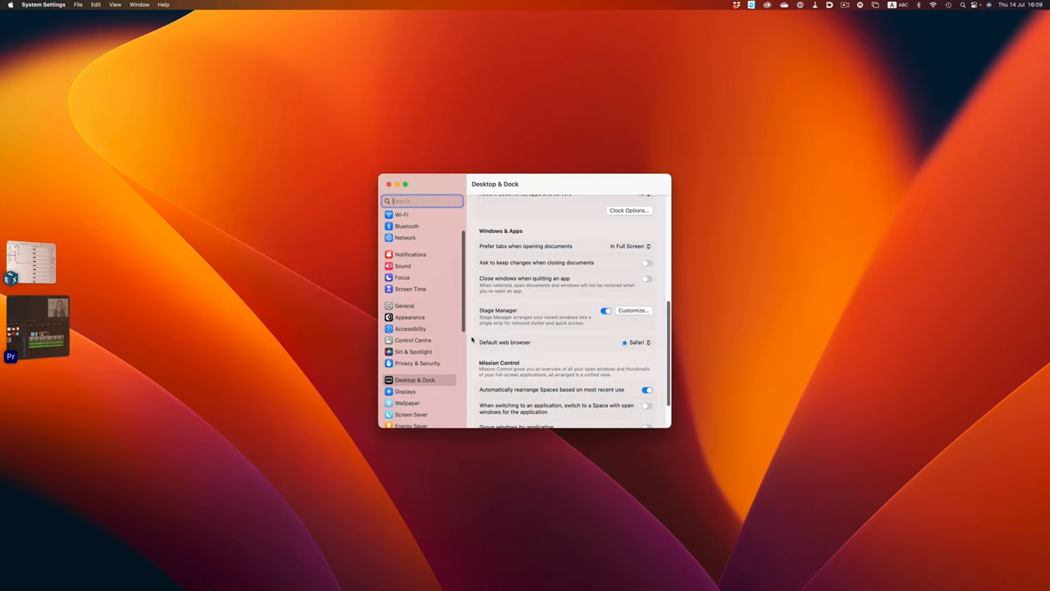
# - Turn on Desktop items in Stage Manager's Customize options under Desktop & Dock
pyautogui.scroll(-3)
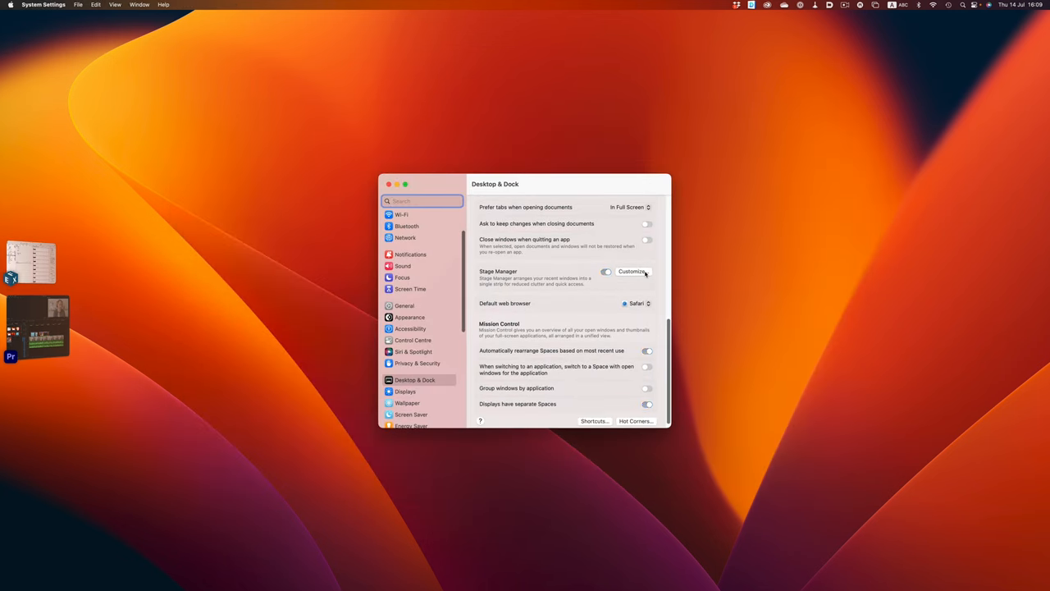
pyautogui.click(632, 271)
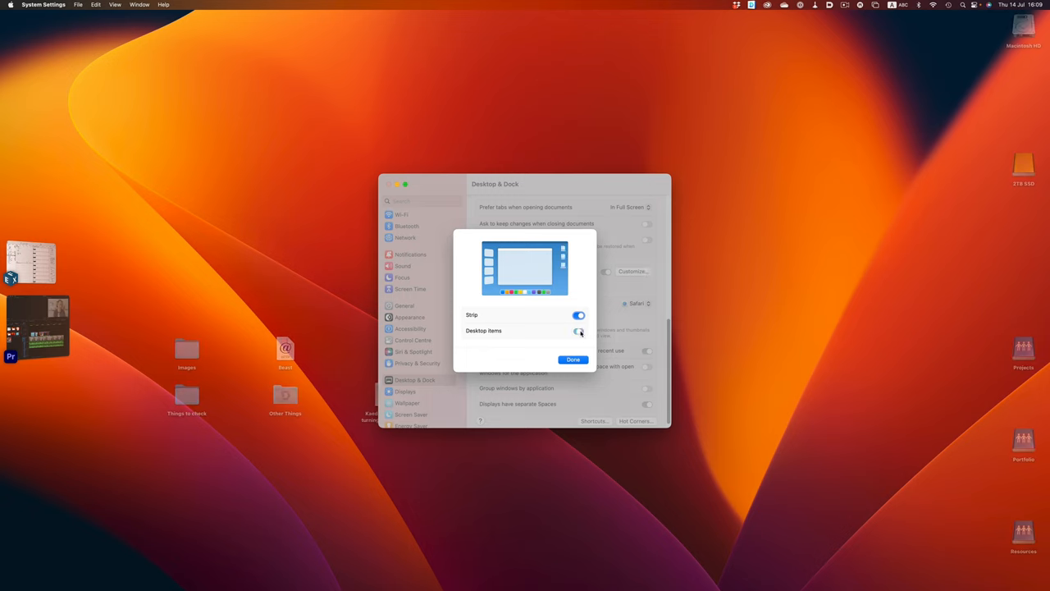
pyautogui.click(578, 331)
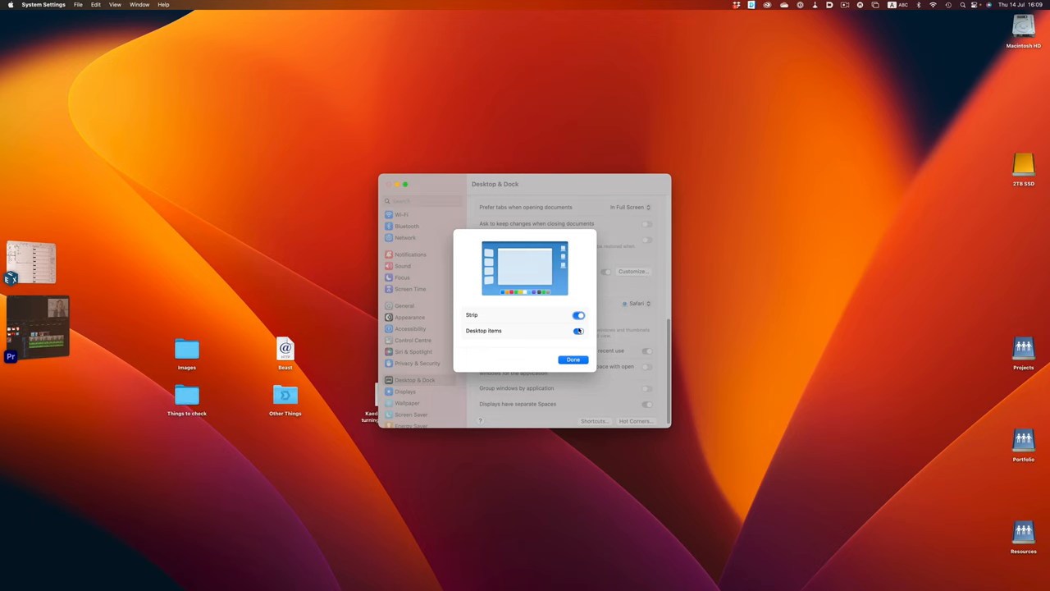
pyautogui.click(573, 359)
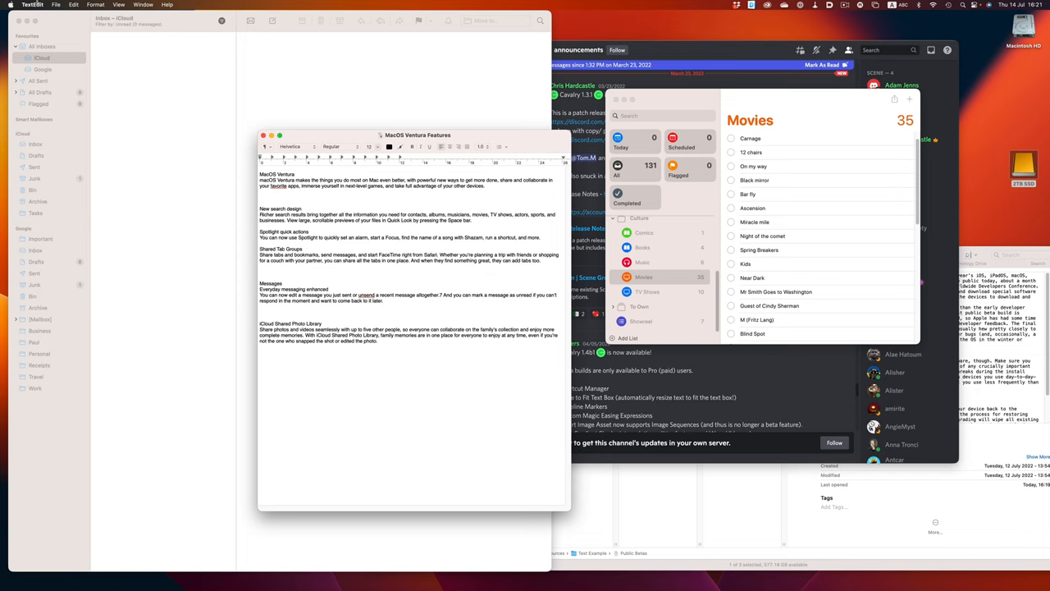
# - Hide all other apps with TextEdit's Hide Others, then return to the TextEdit menu
pyautogui.click(32, 5)
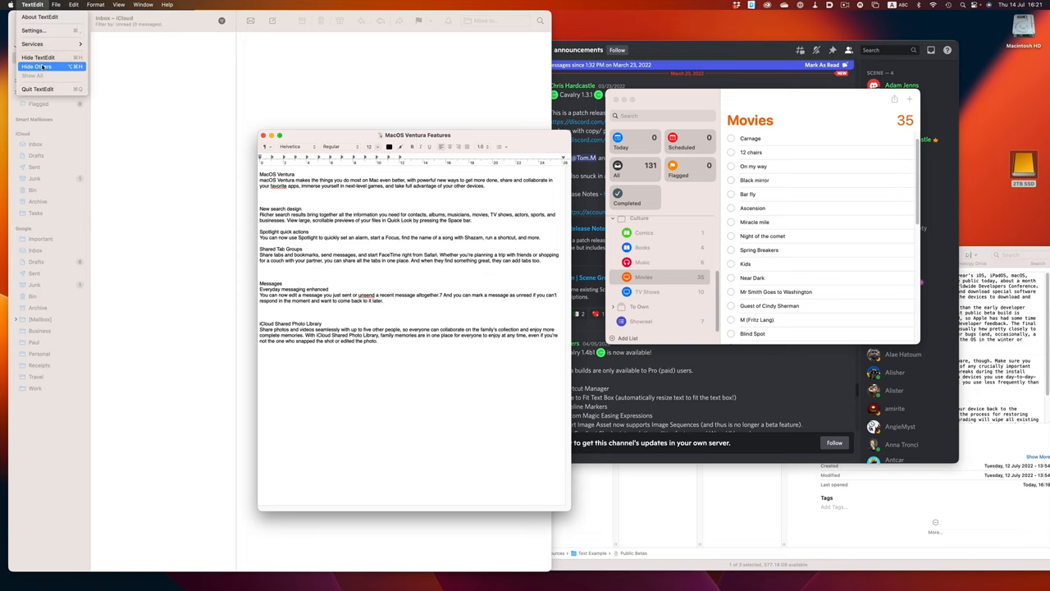
pyautogui.click(36, 65)
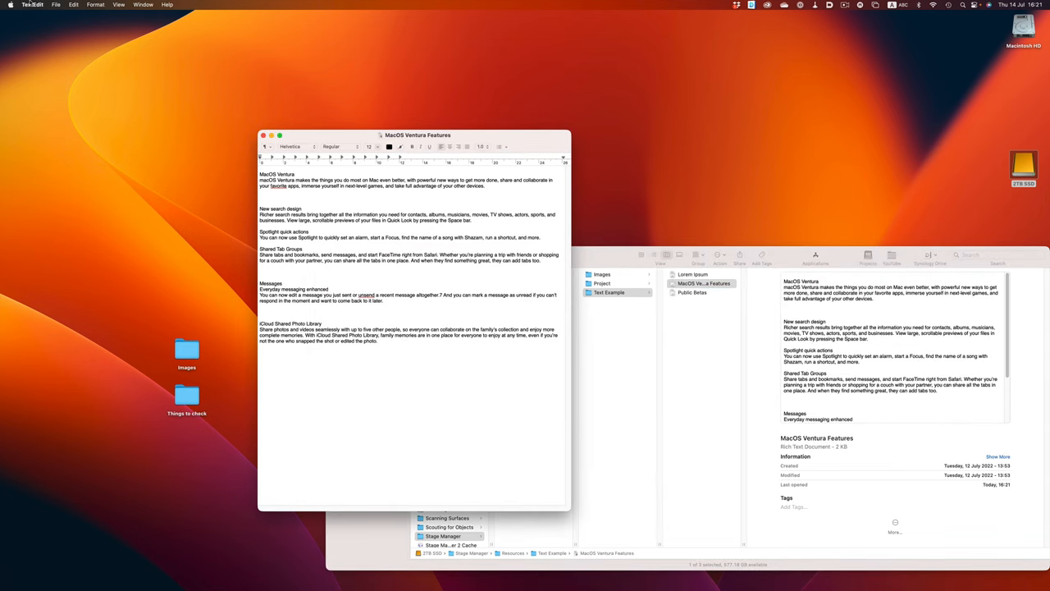
pyautogui.click(32, 4)
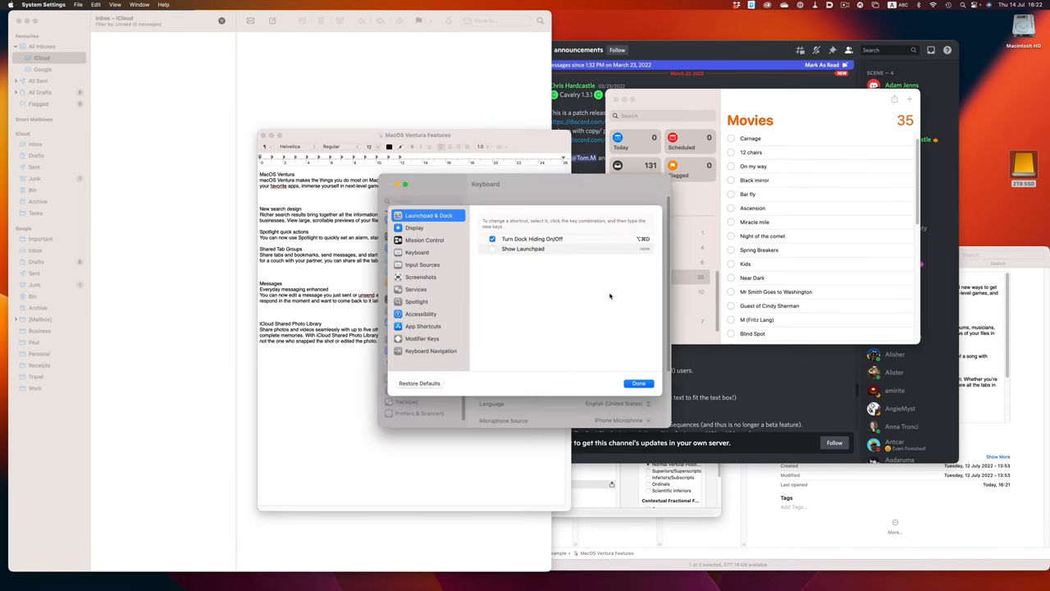
pyautogui.moveTo(545, 290)
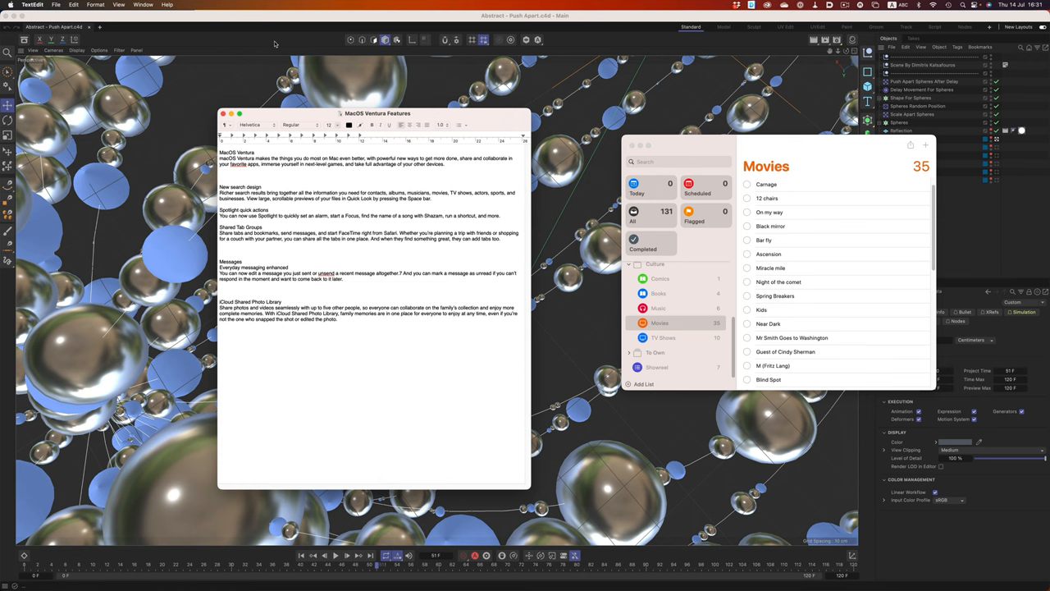
# - Clear other apps' windows, then hide Cinema 4D itself from its app menu
pyautogui.click(36, 5)
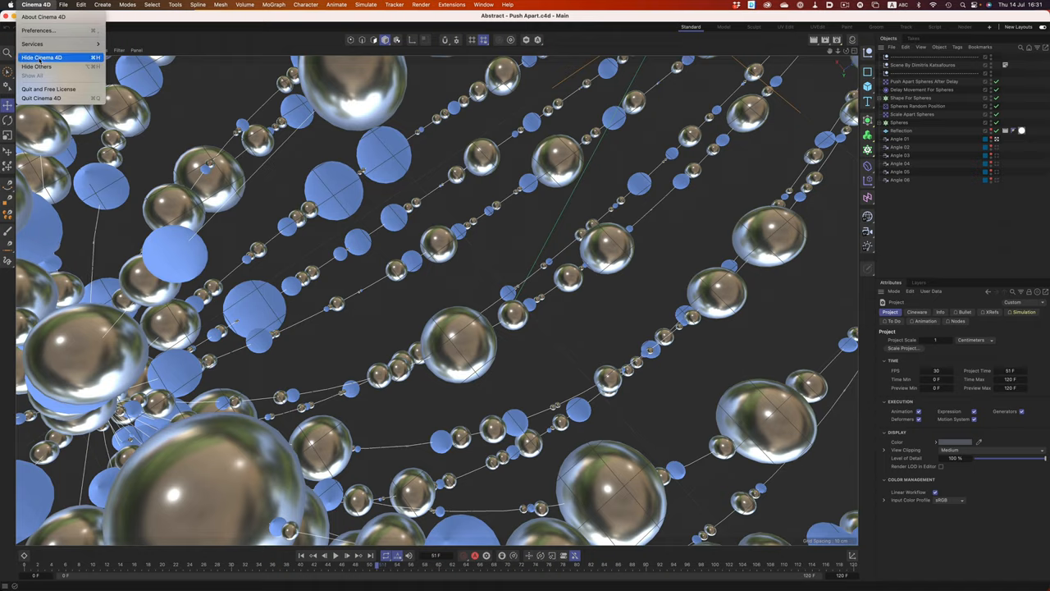
pyautogui.click(41, 56)
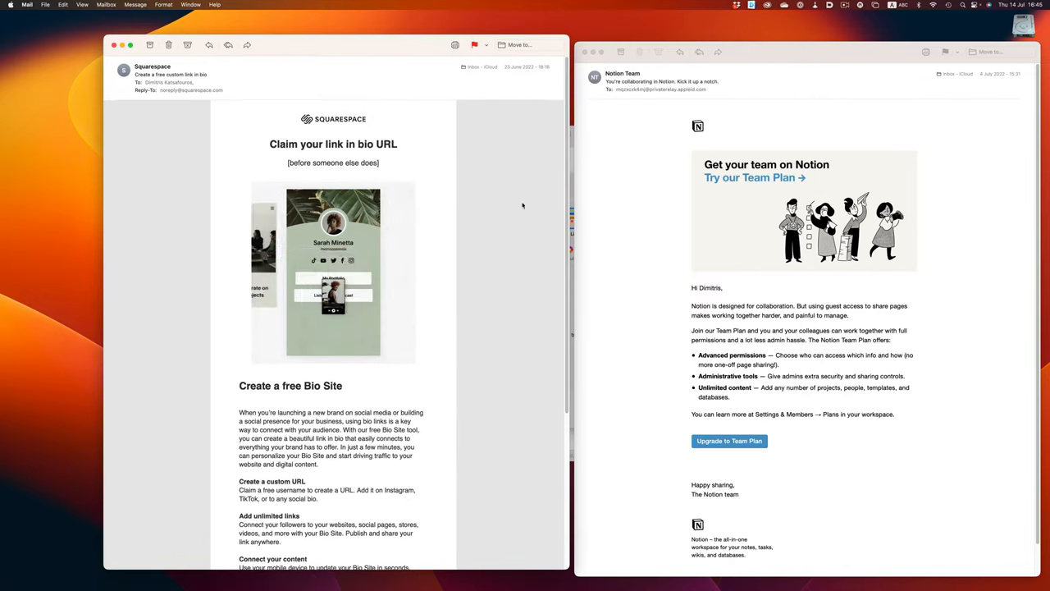
# - In System Settings > Desktop & Dock, set title-bar double-click to minimise
pyautogui.click(708, 572)
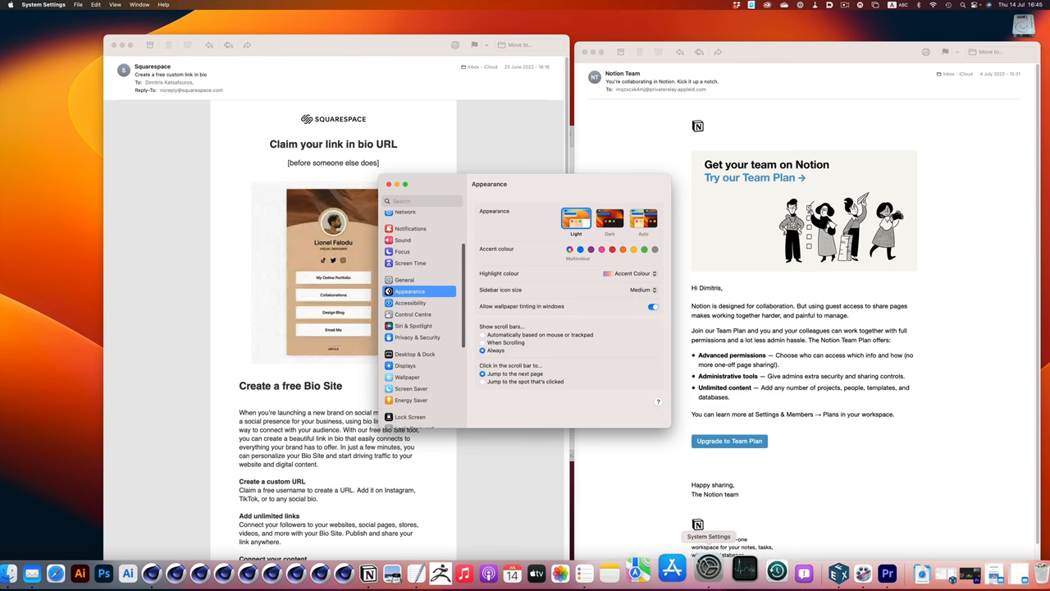
pyautogui.click(415, 354)
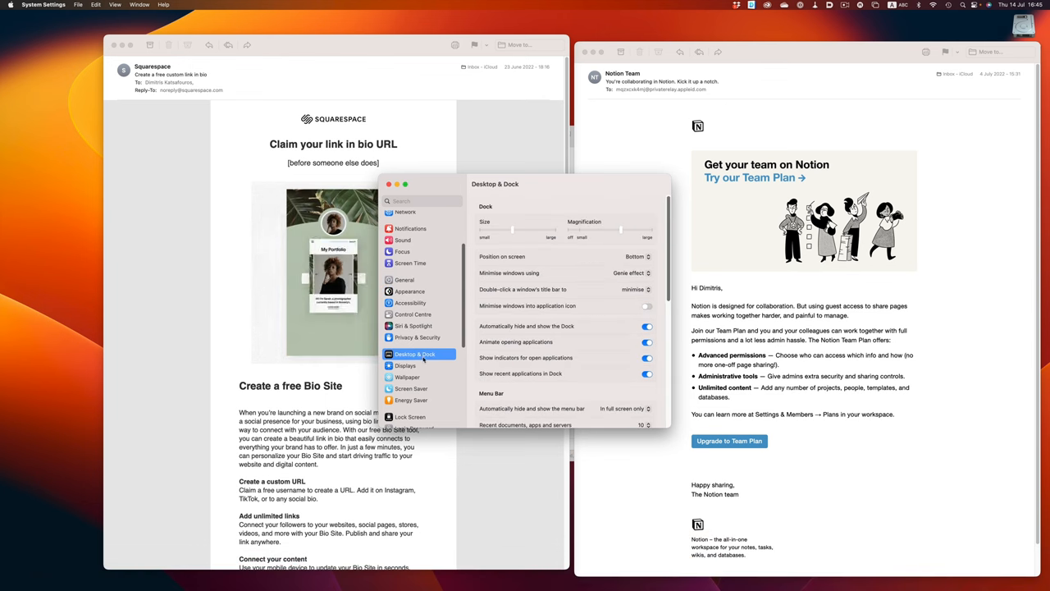
pyautogui.click(636, 289)
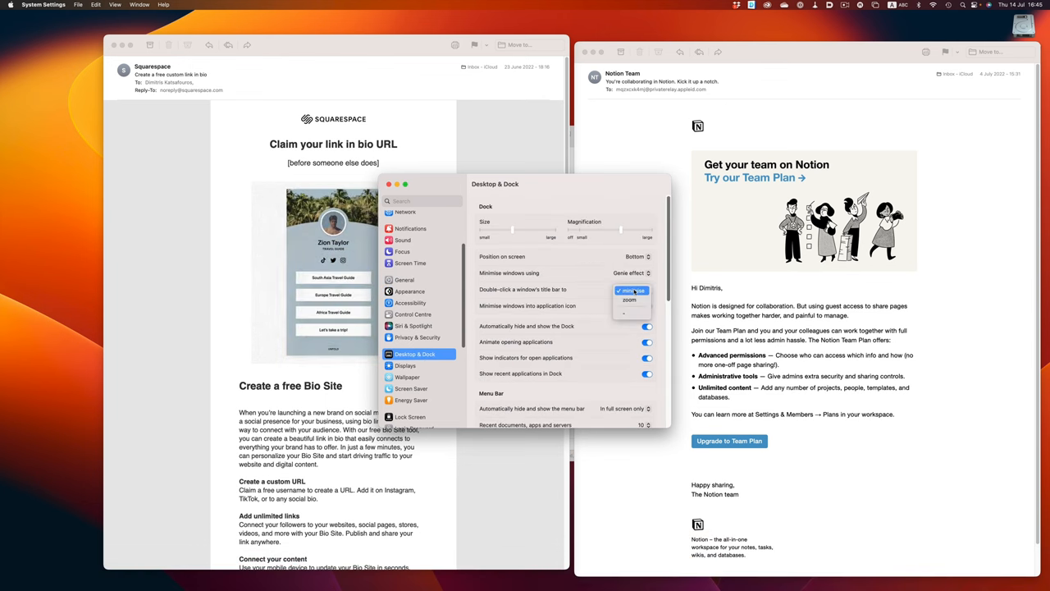
pyautogui.click(630, 290)
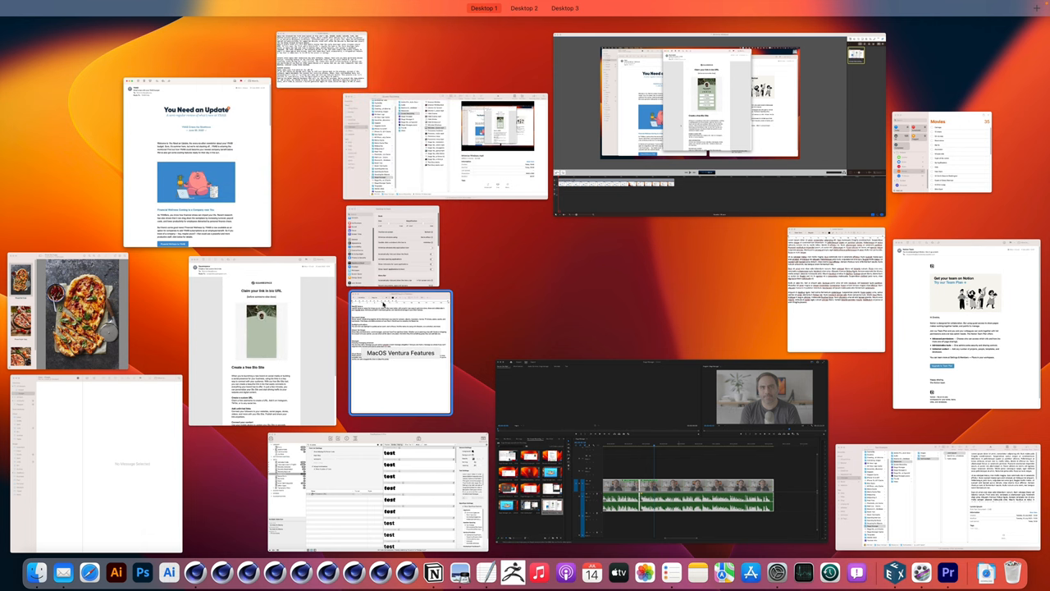
pyautogui.moveTo(196, 163)
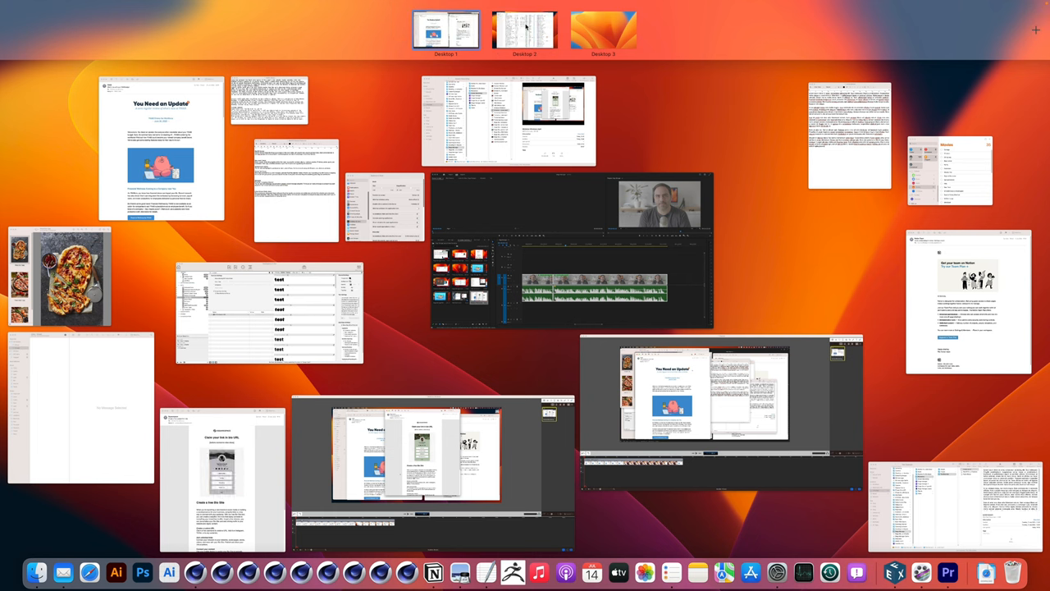
# - Select Desktop 2 in Mission Control to bring up Notion's Youtube Master Database
pyautogui.click(524, 30)
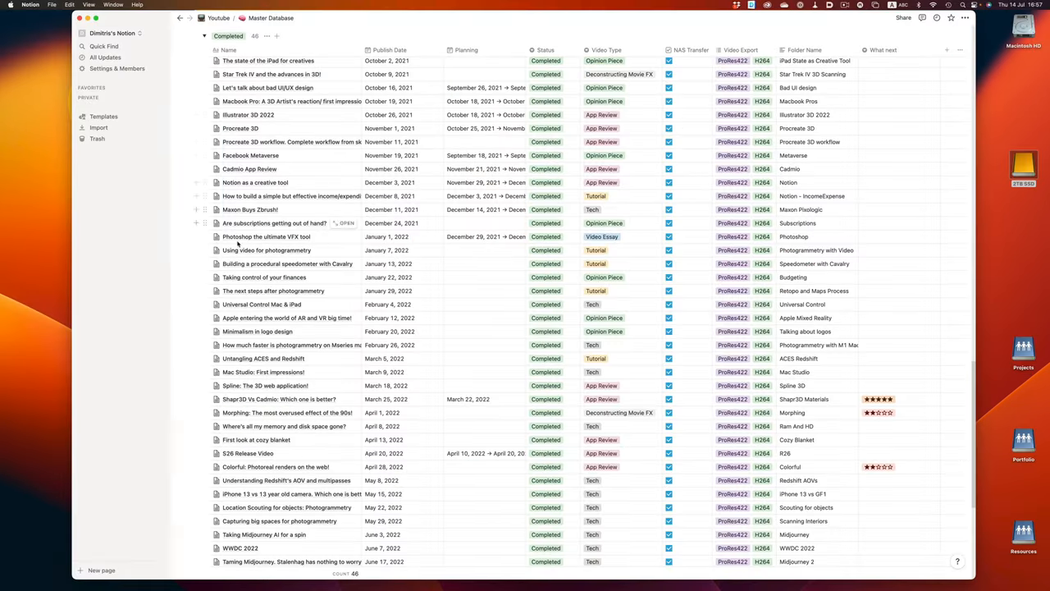